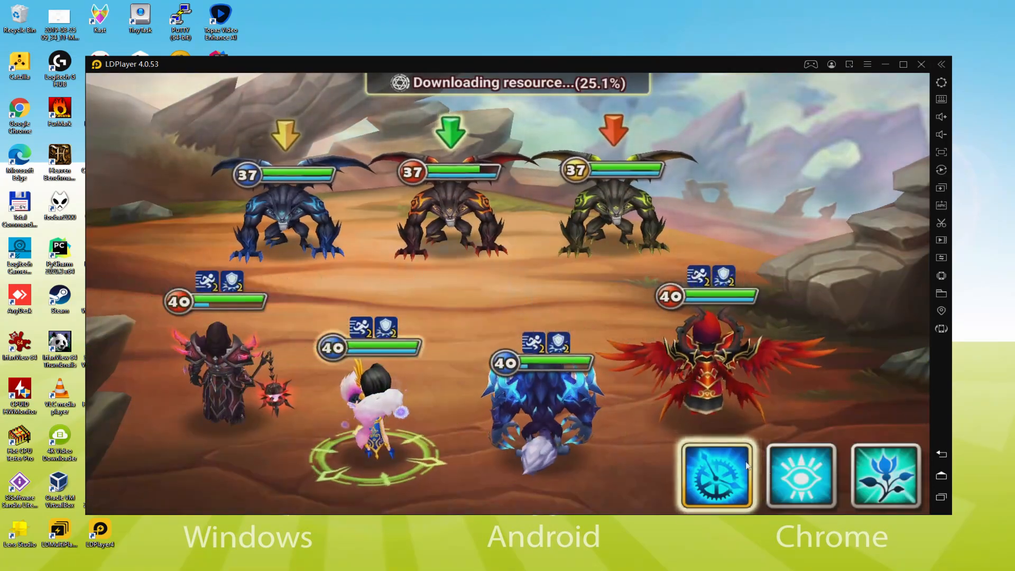
Attack the enemies with Predicted Future and Punishment during the opening battle.
click(800, 477)
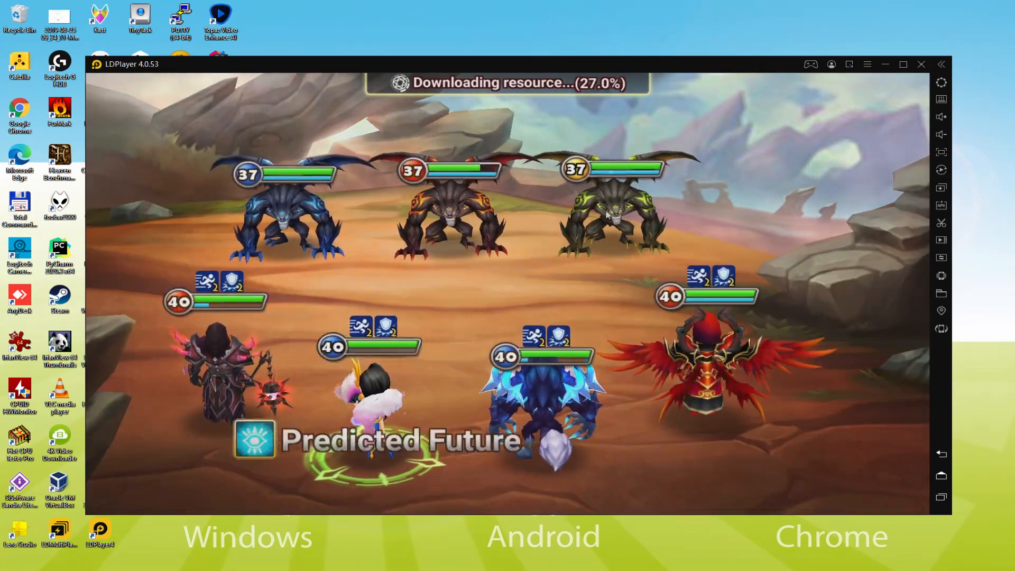
click(802, 478)
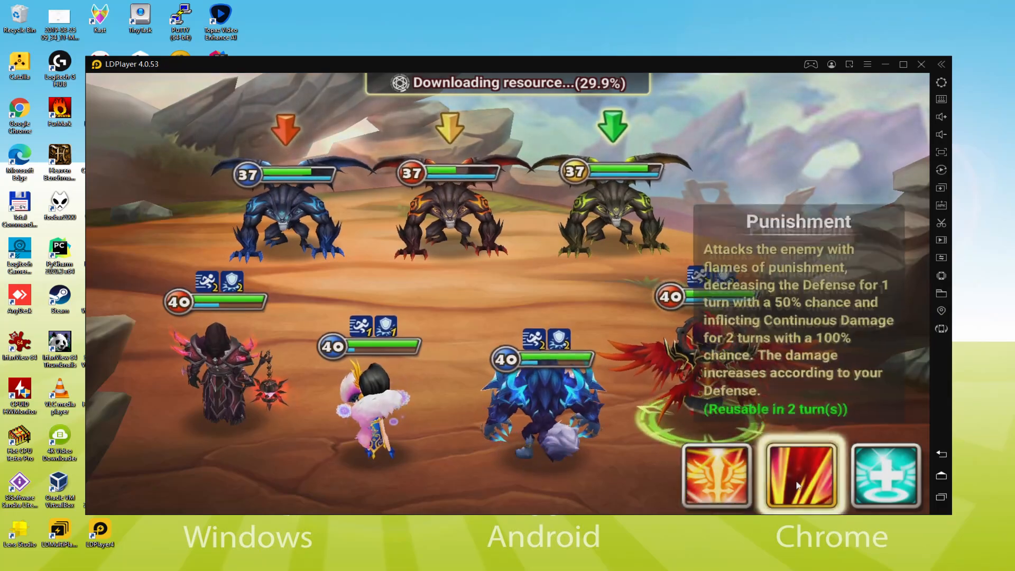
click(800, 477)
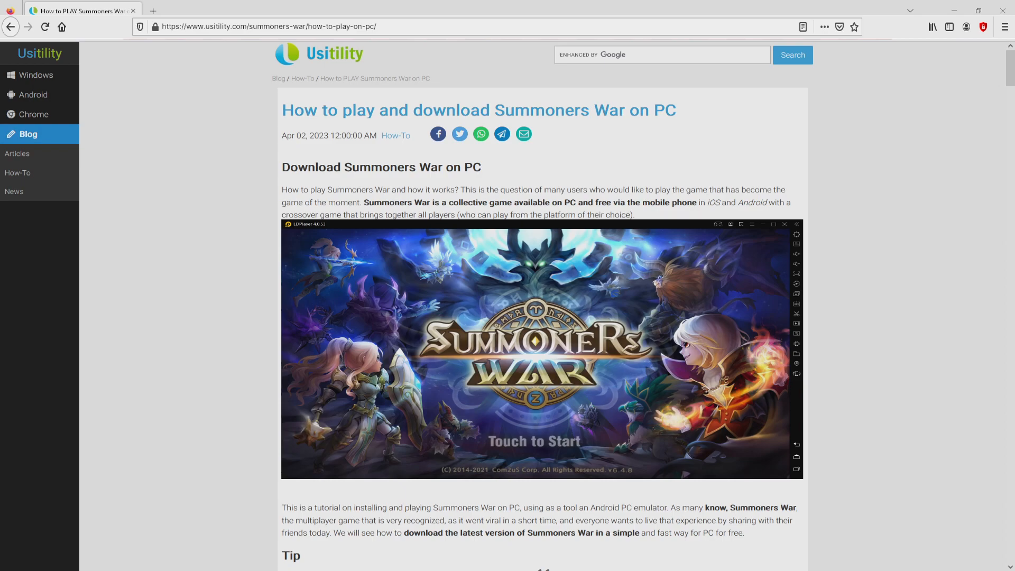
Follow the article's Download Summoners War on PC button to LDPlayer's game page.
scroll(down, 3)
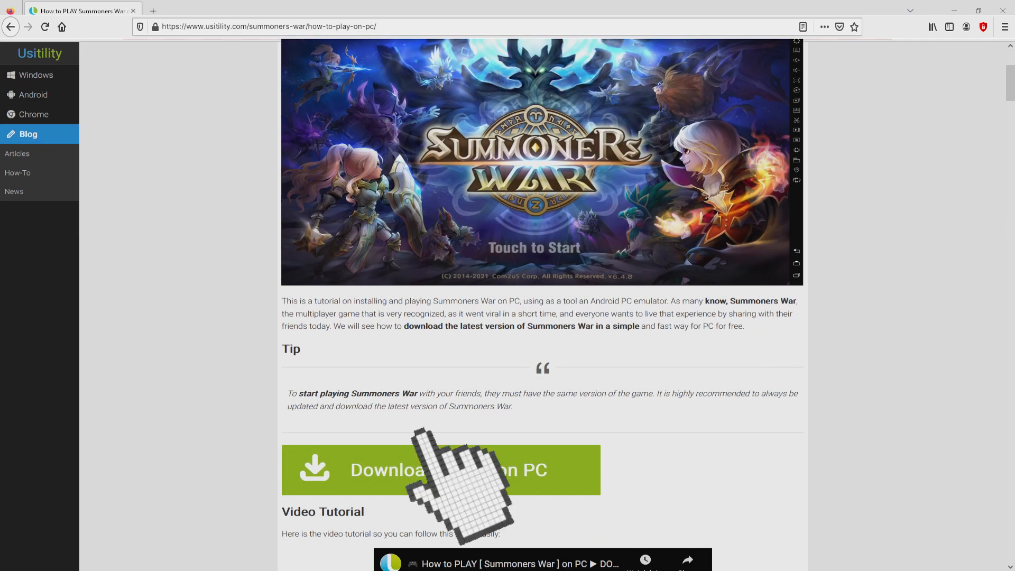
click(440, 469)
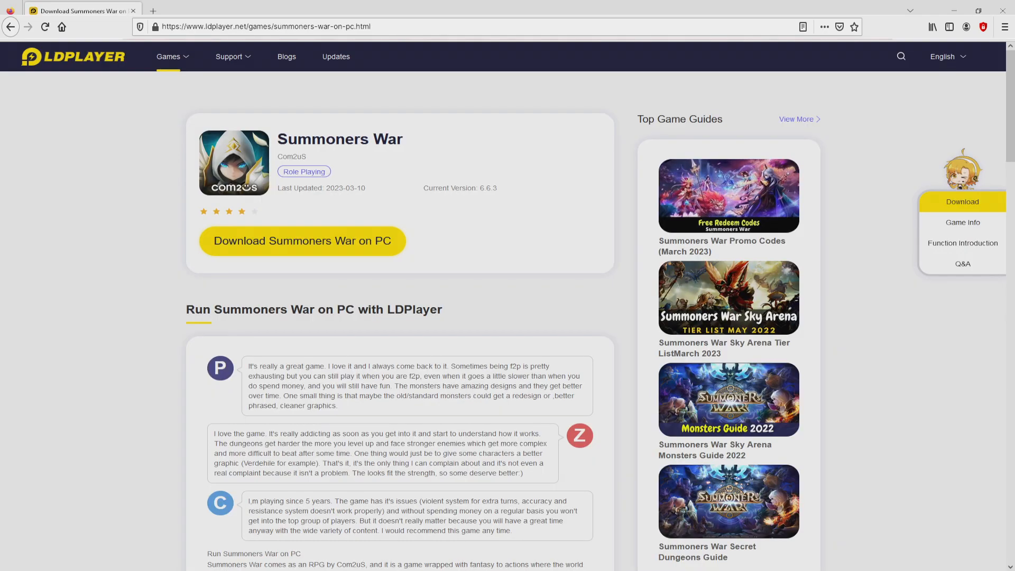
scroll(down, 3)
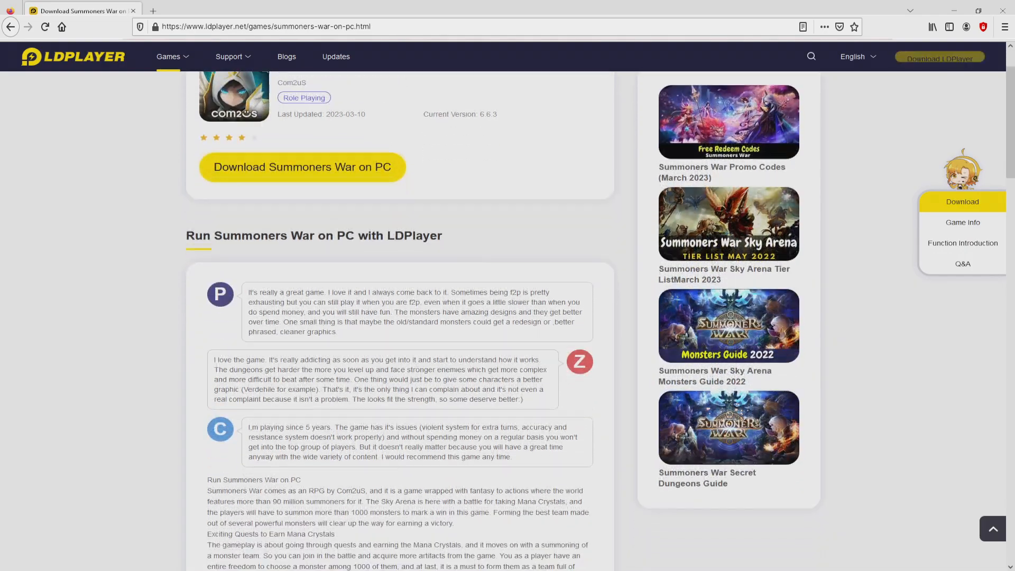
click(962, 243)
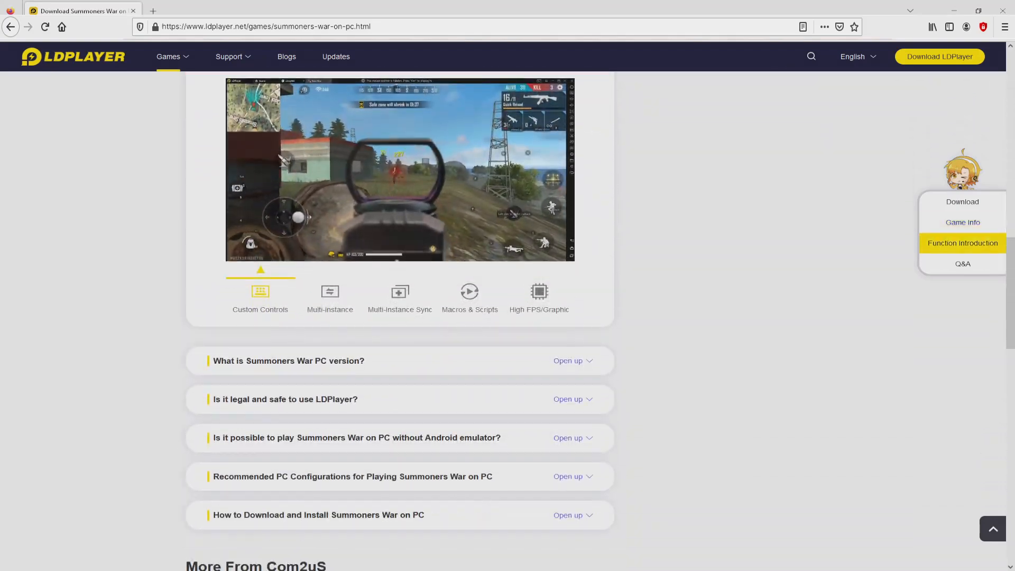
click(962, 222)
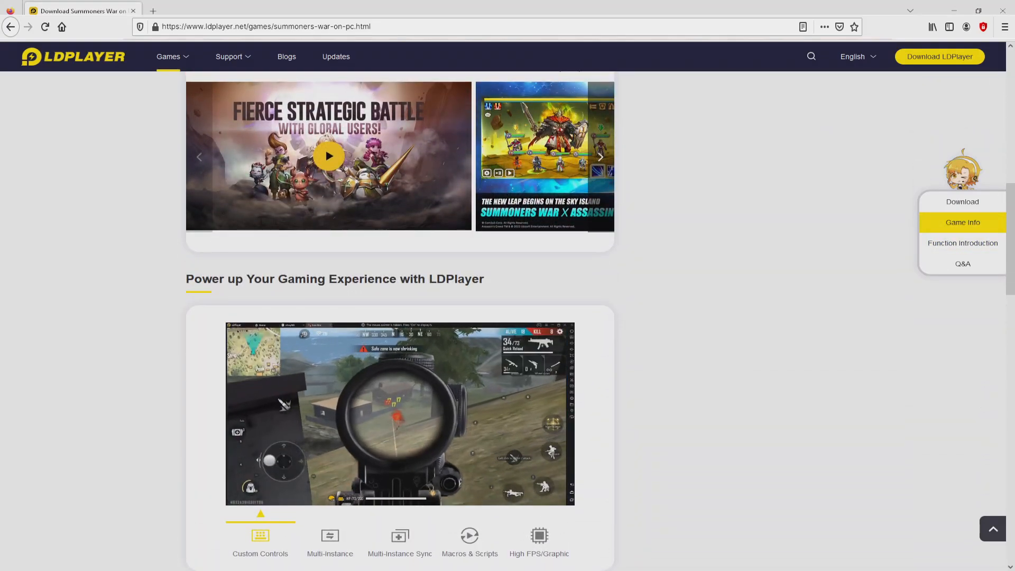
click(330, 541)
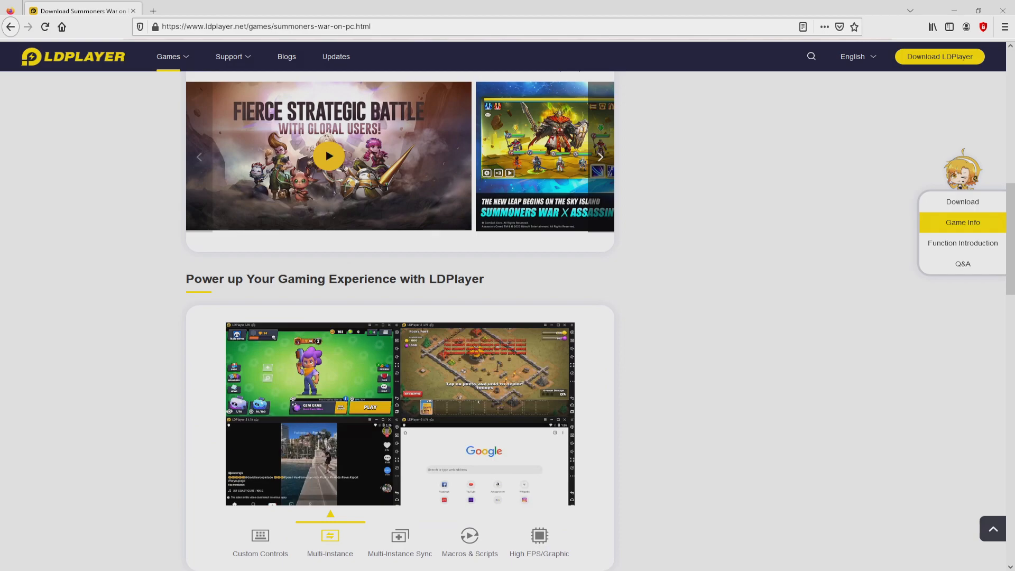
click(400, 543)
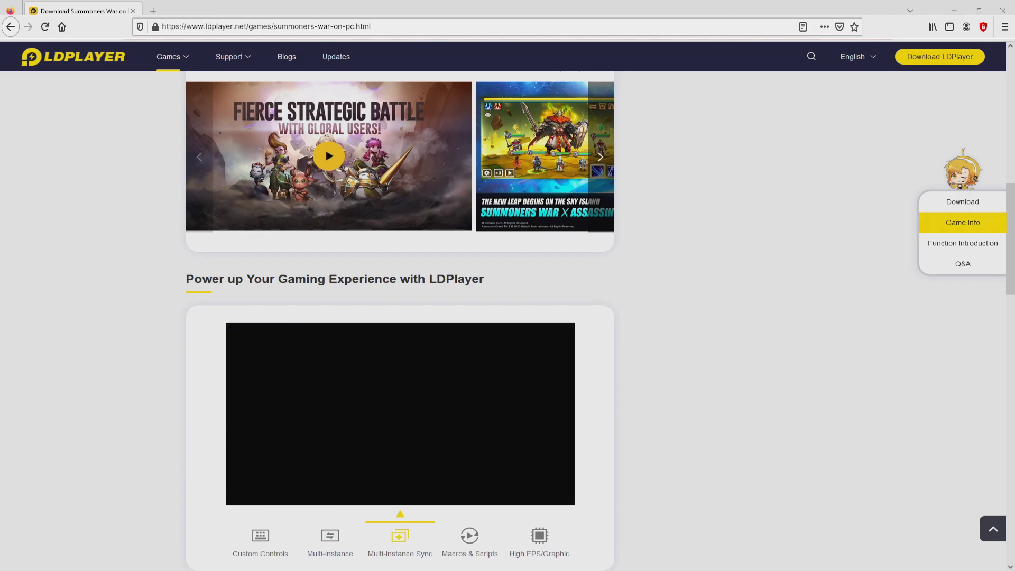
click(469, 541)
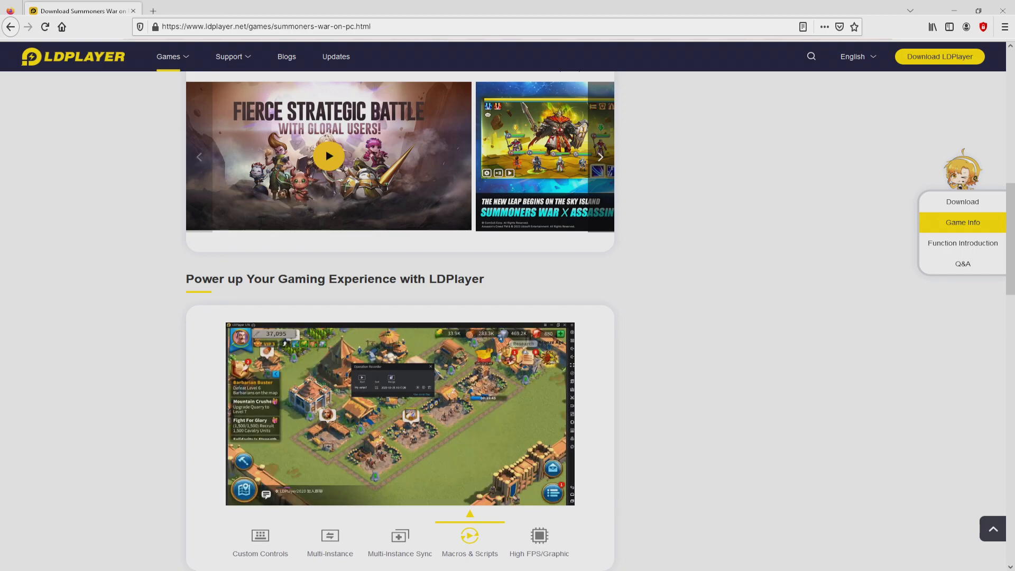
click(538, 543)
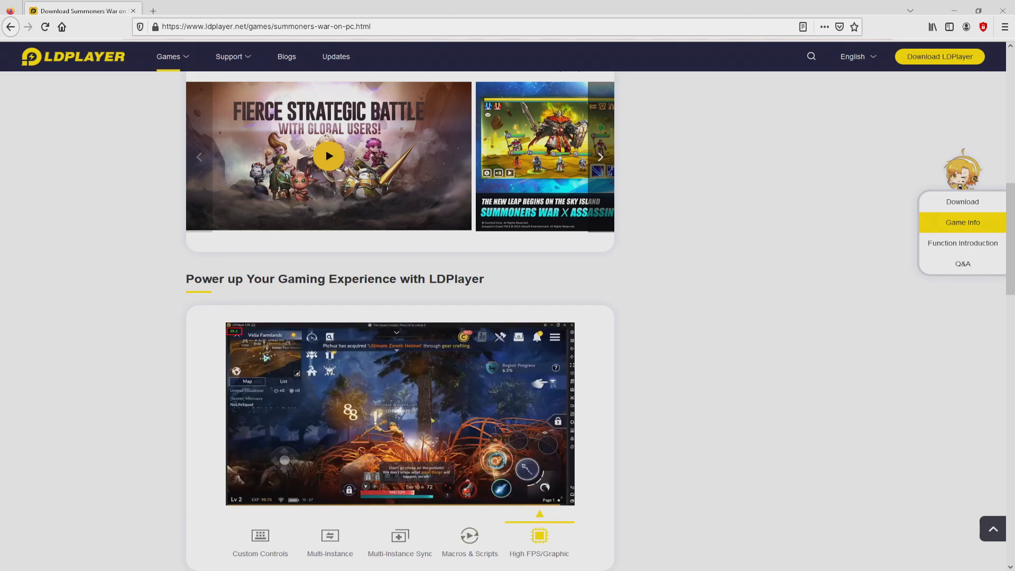
scroll(up, 3)
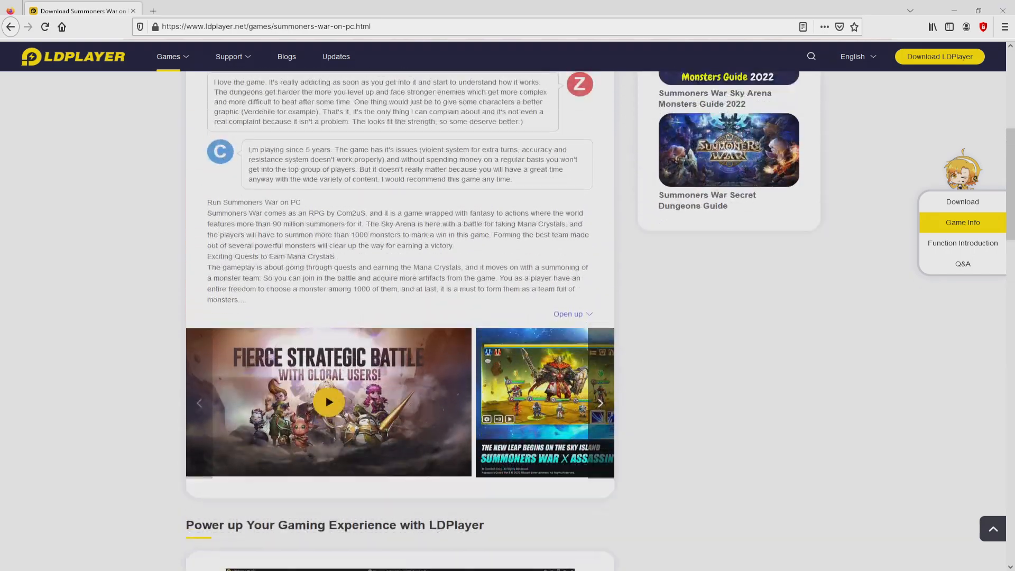
scroll(up, 3)
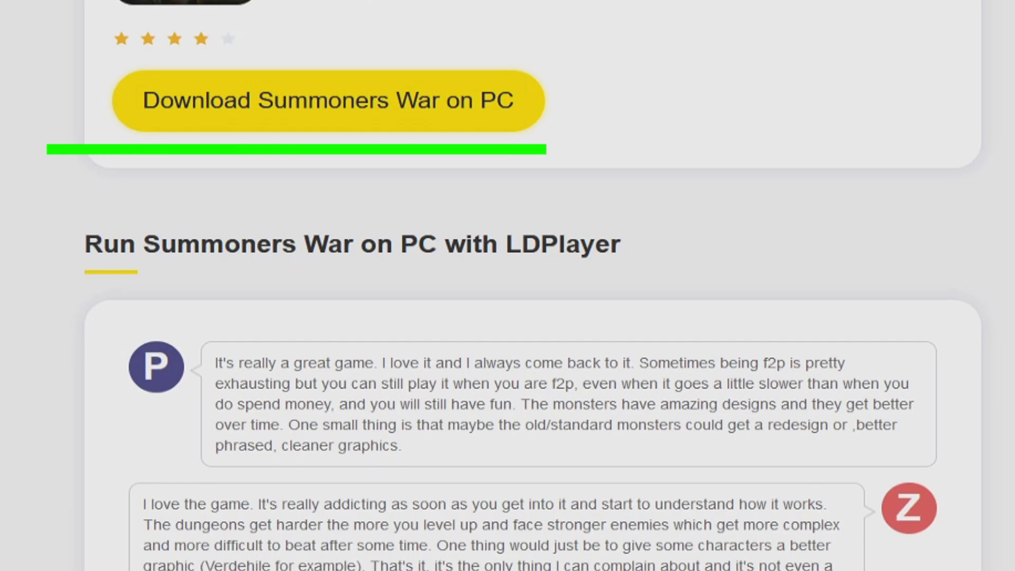
scroll(up, 3)
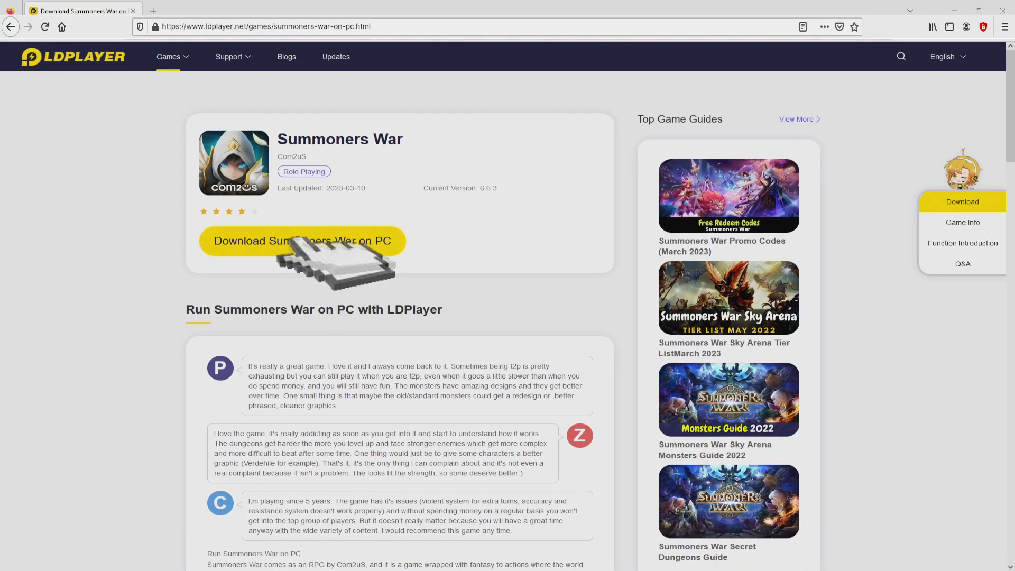
click(302, 241)
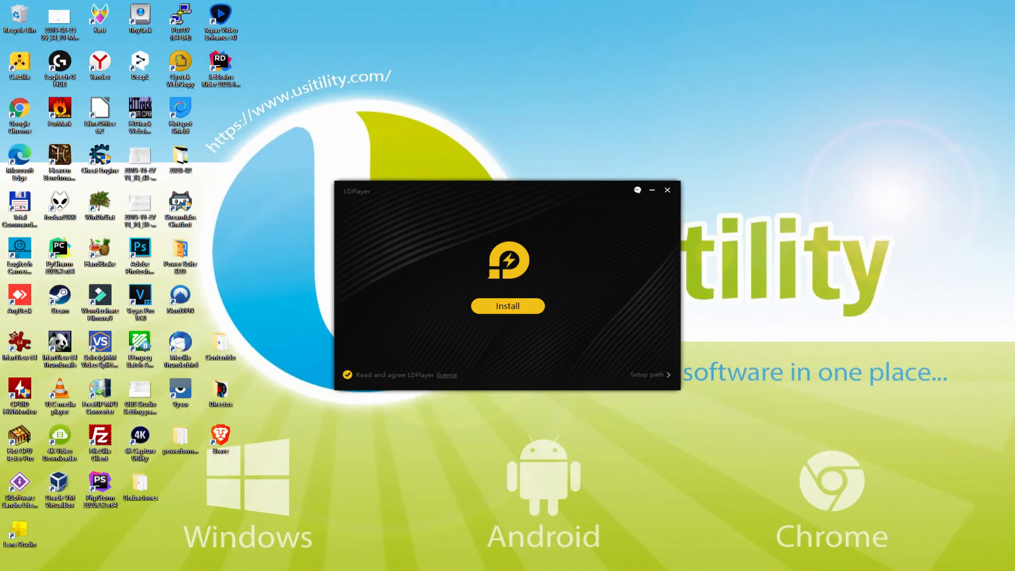
click(508, 306)
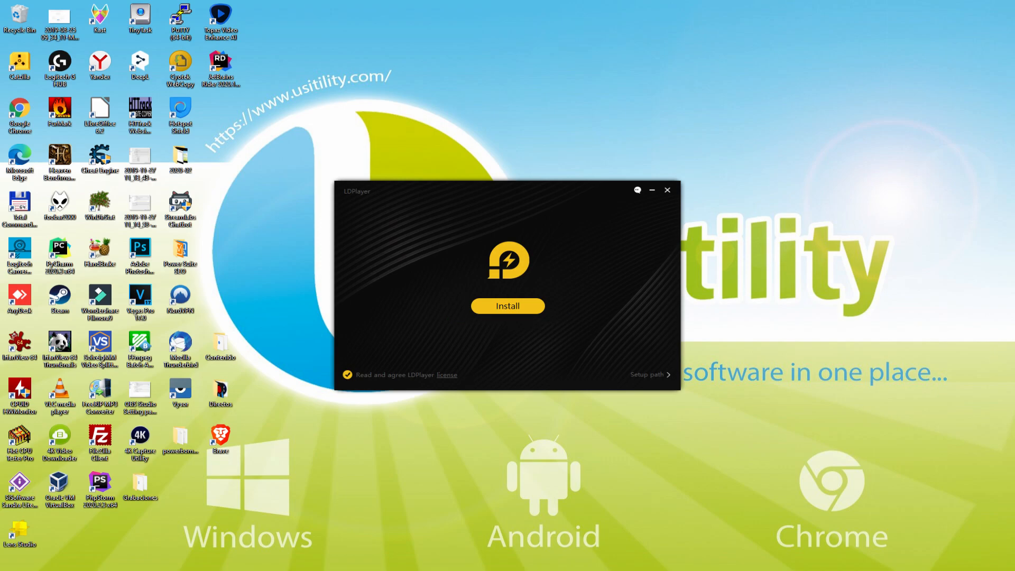
mouse_move(637, 382)
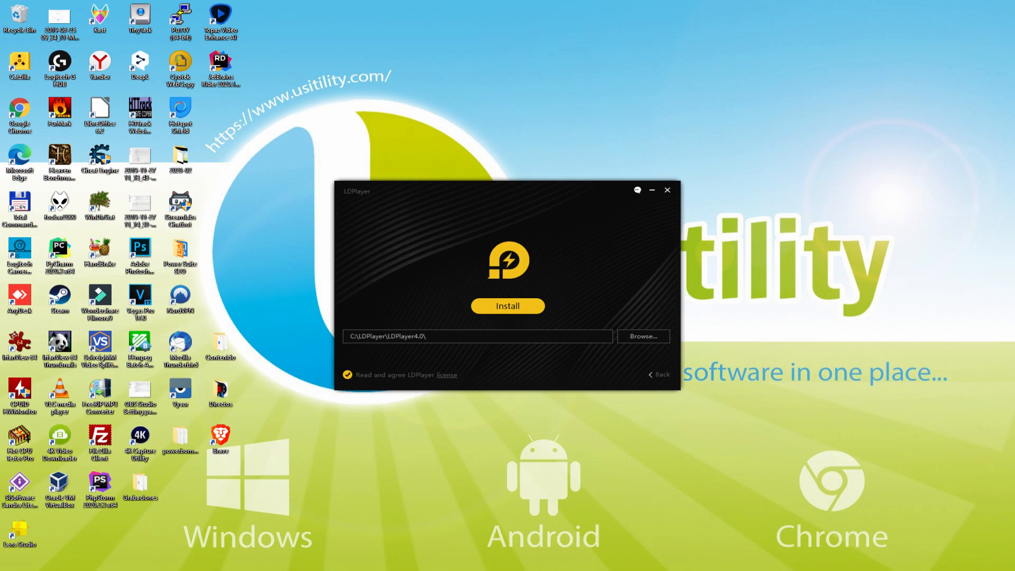
mouse_move(657, 382)
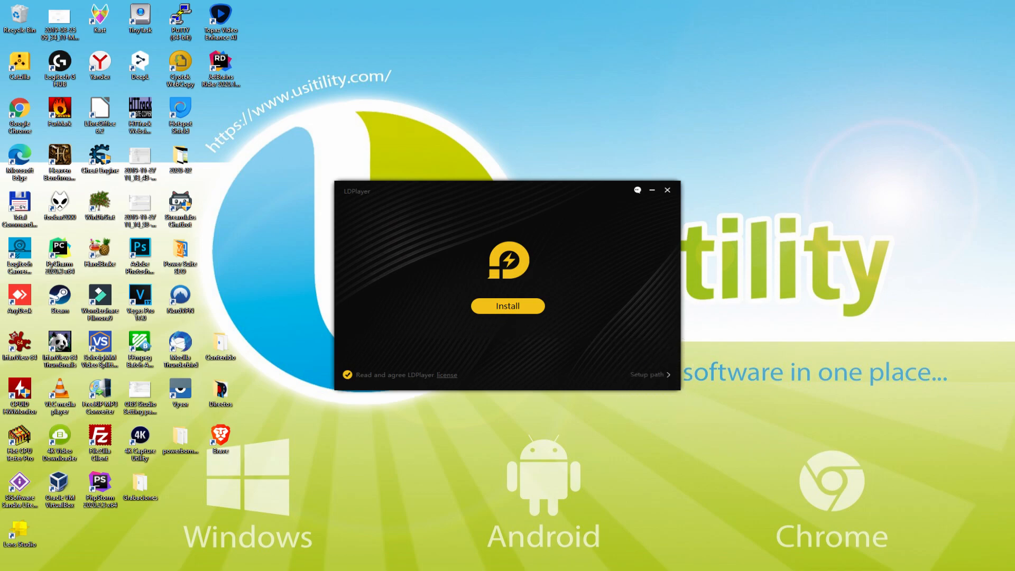
Run the LDPlayer install, rejecting the Avast Free Antivirus and McAfee WebAdvisor offers.
click(507, 306)
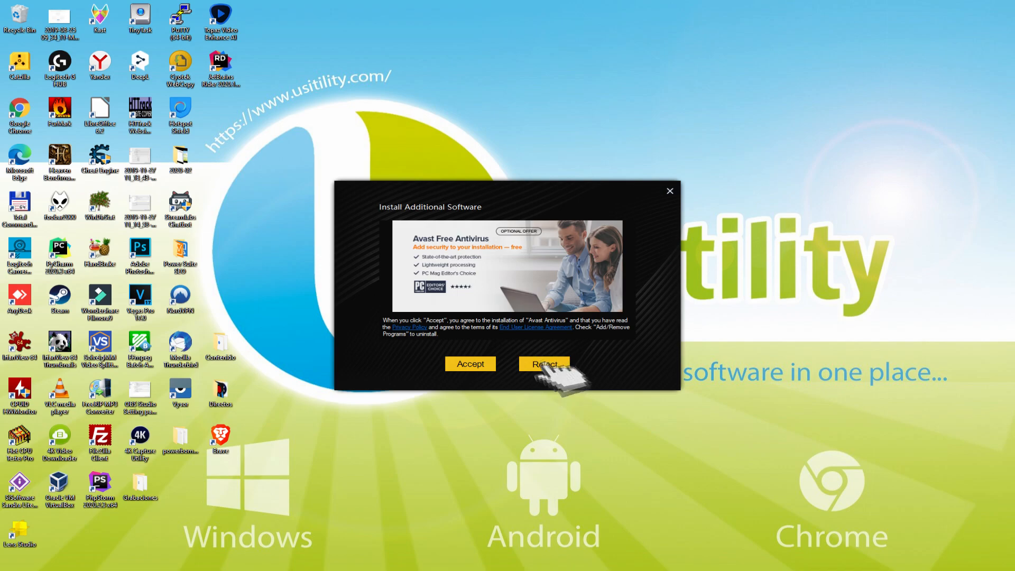
click(544, 363)
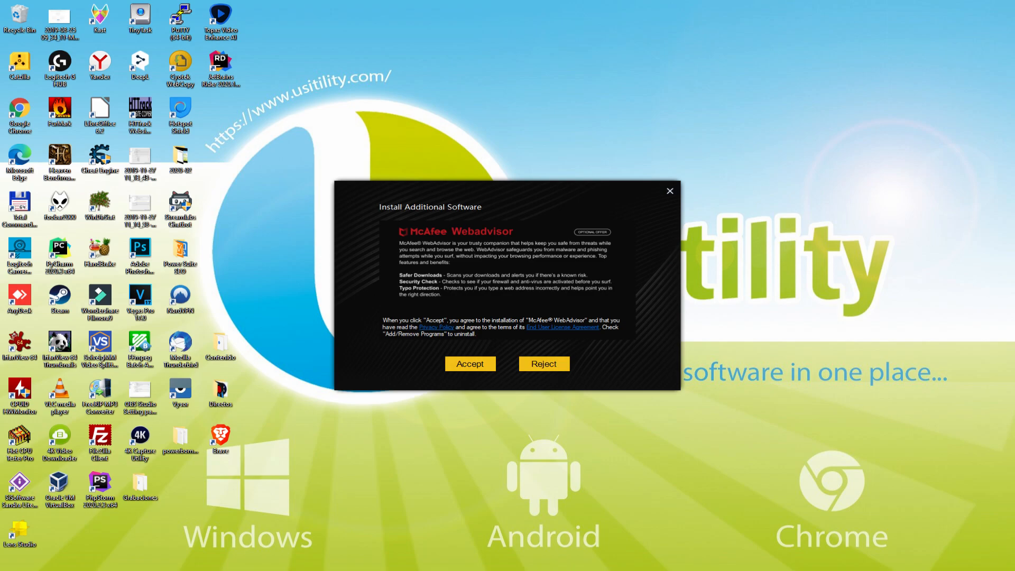
mouse_move(553, 373)
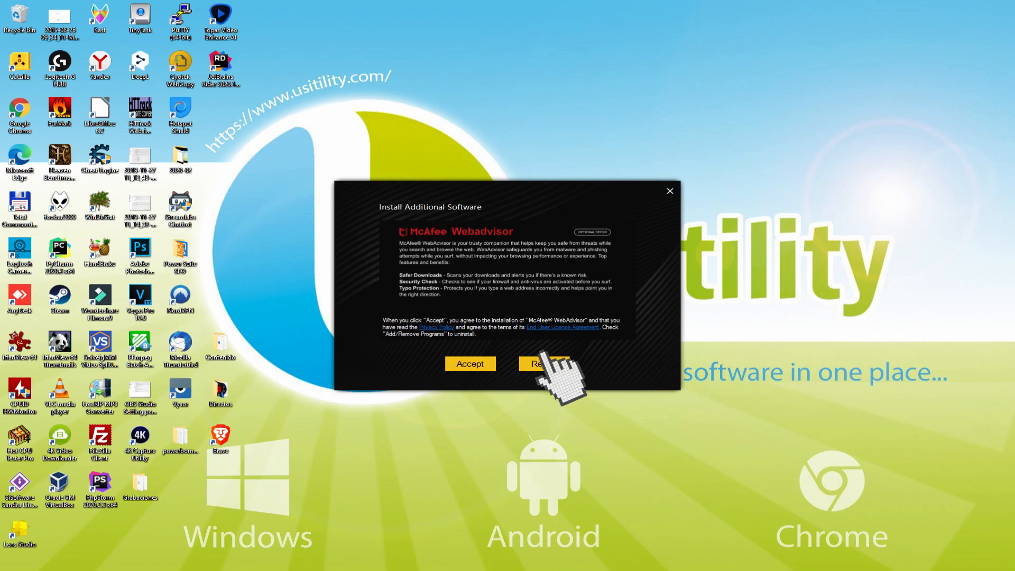
click(543, 363)
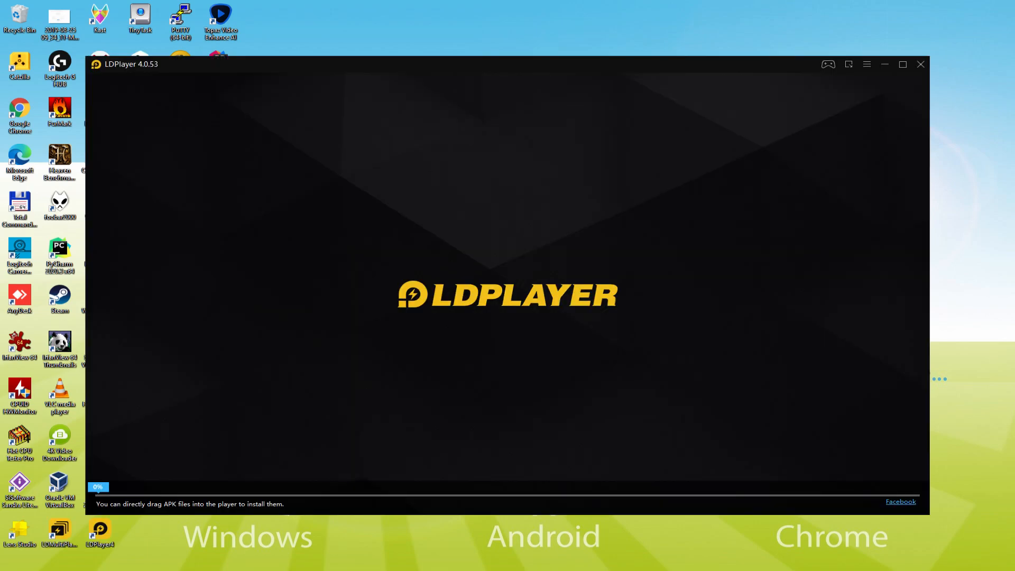
Let LDPlayer finish booting to its Android home screen.
click(902, 65)
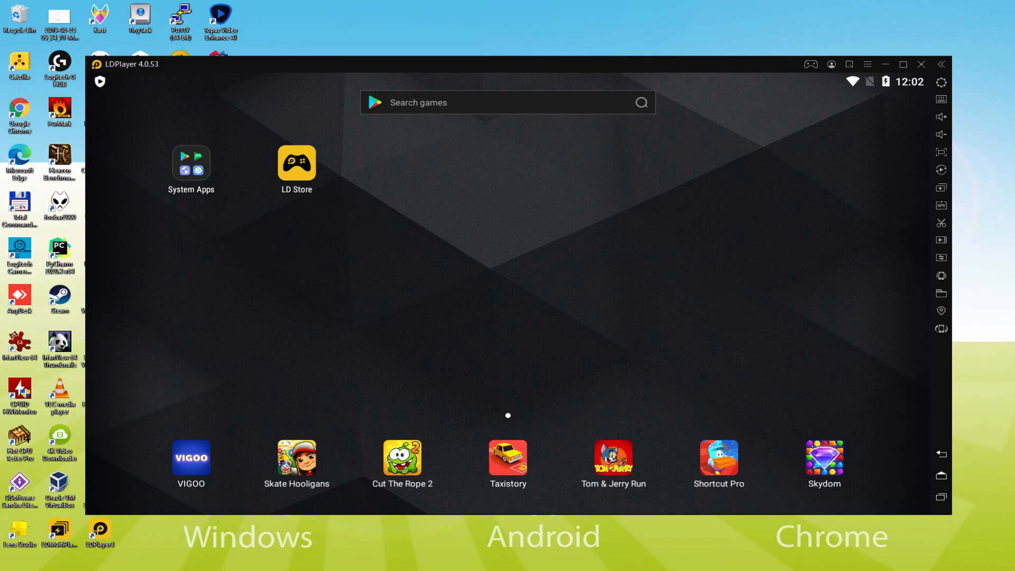
Launch the Play Store from the System Apps folder on the home screen.
click(296, 163)
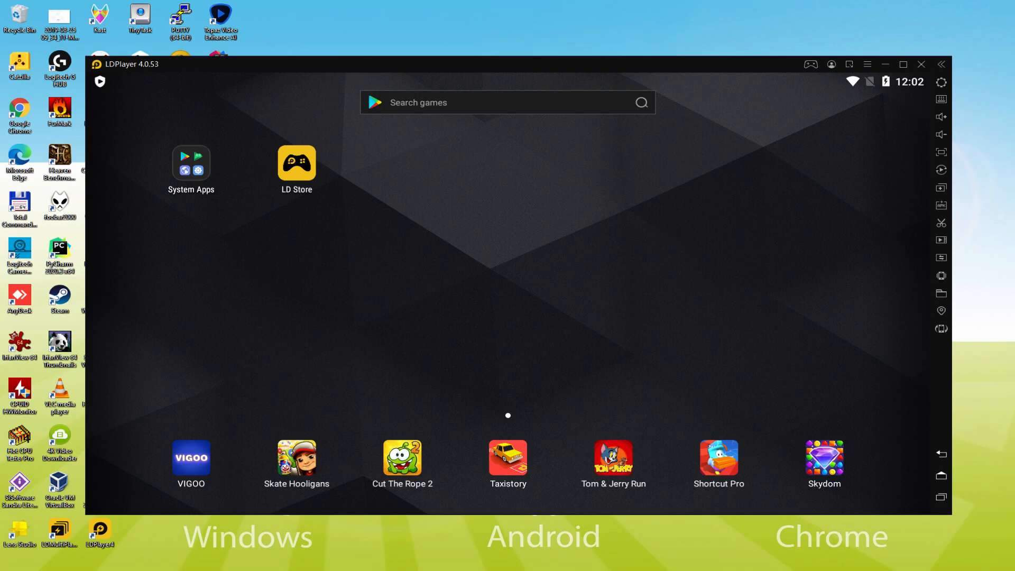
mouse_move(192, 165)
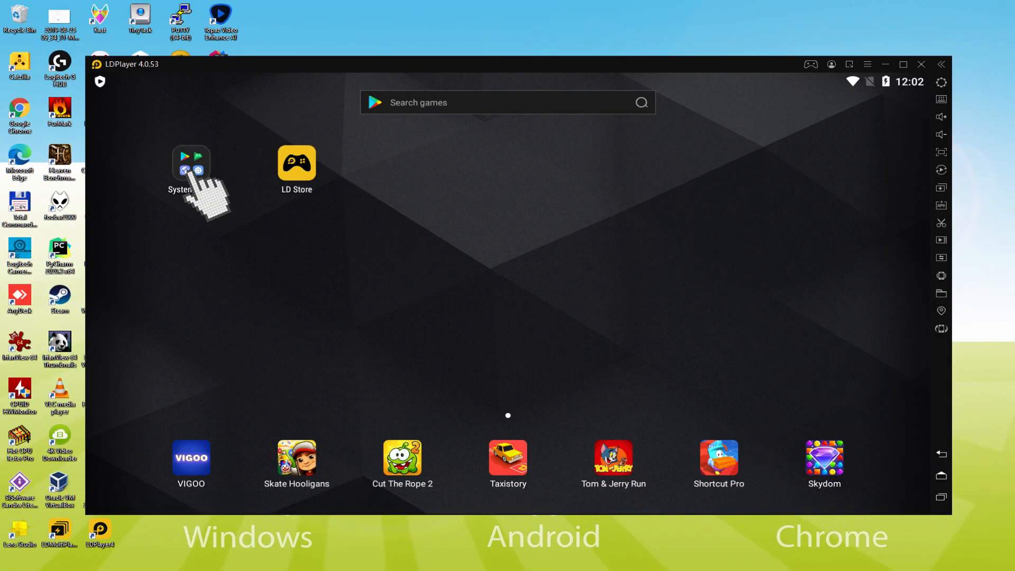
click(190, 162)
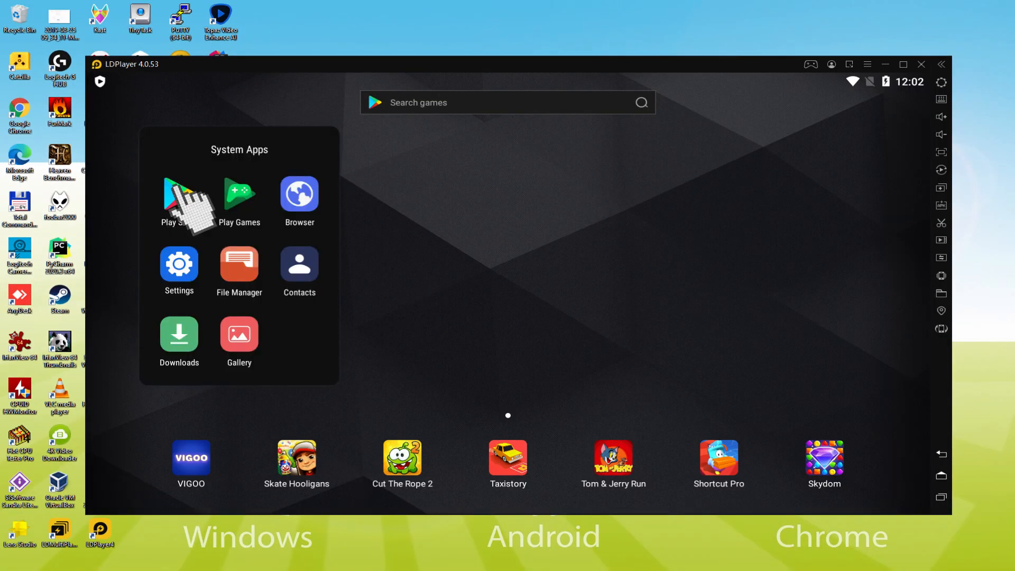
click(180, 195)
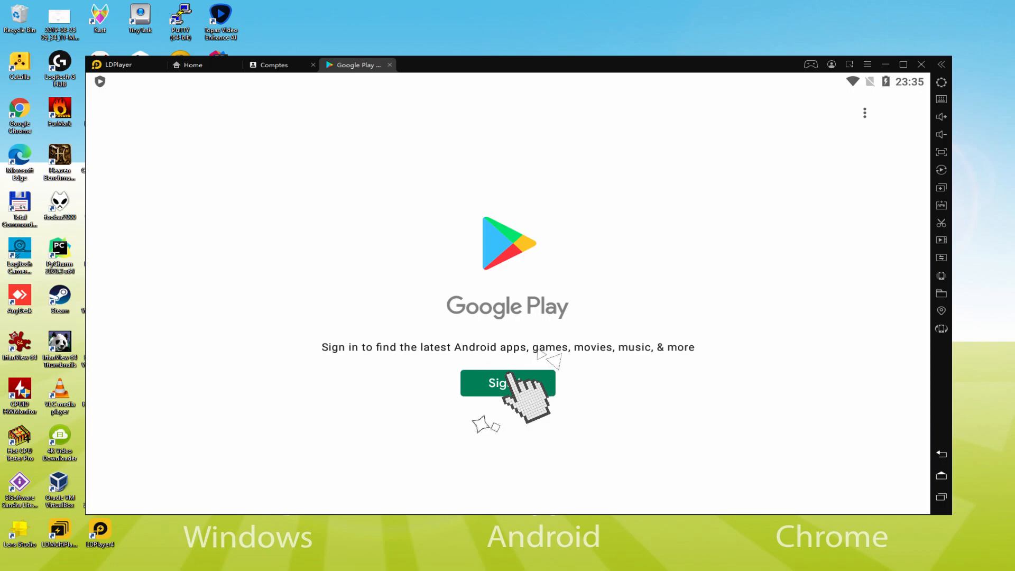
Begin Google Play sign-in and enter the Google account email.
click(508, 383)
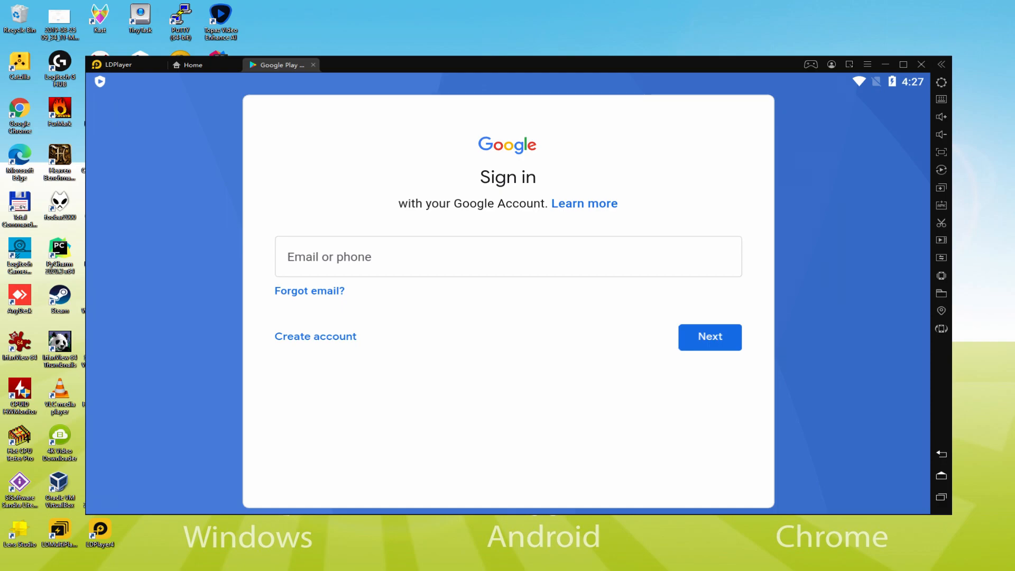
click(710, 336)
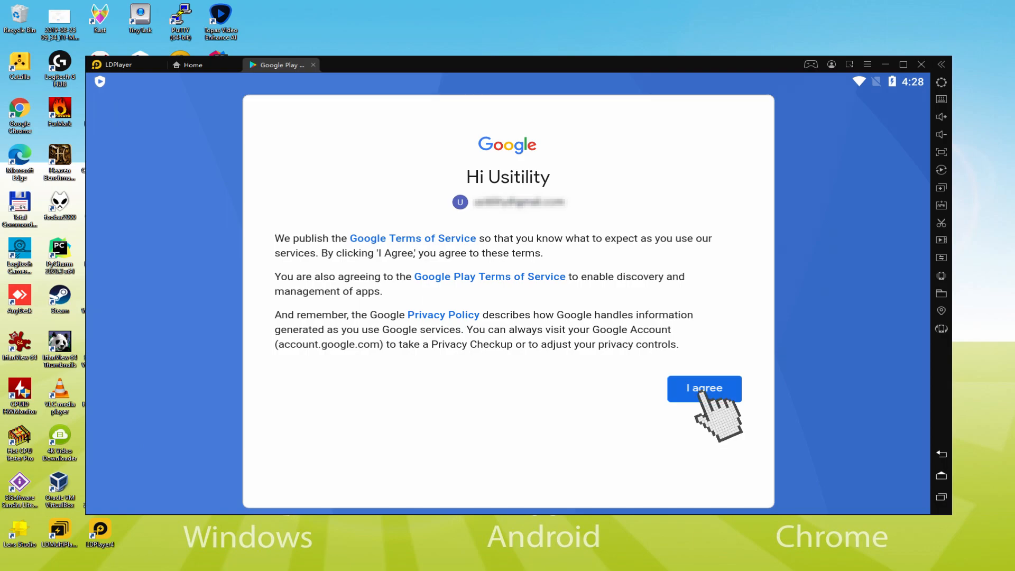
Agree to Google's terms and accept services with Back up to Google Drive switched off.
click(705, 388)
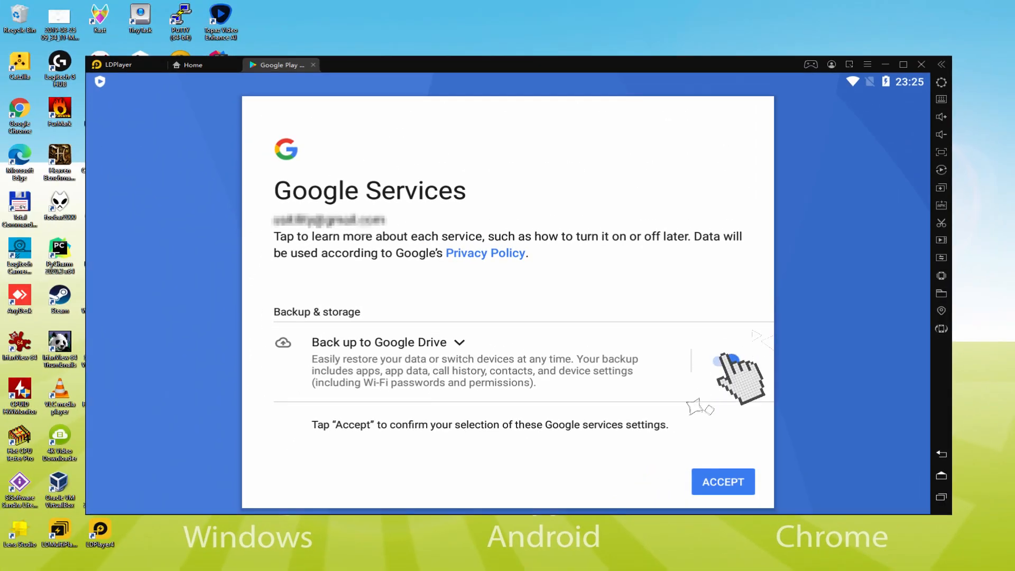
click(721, 361)
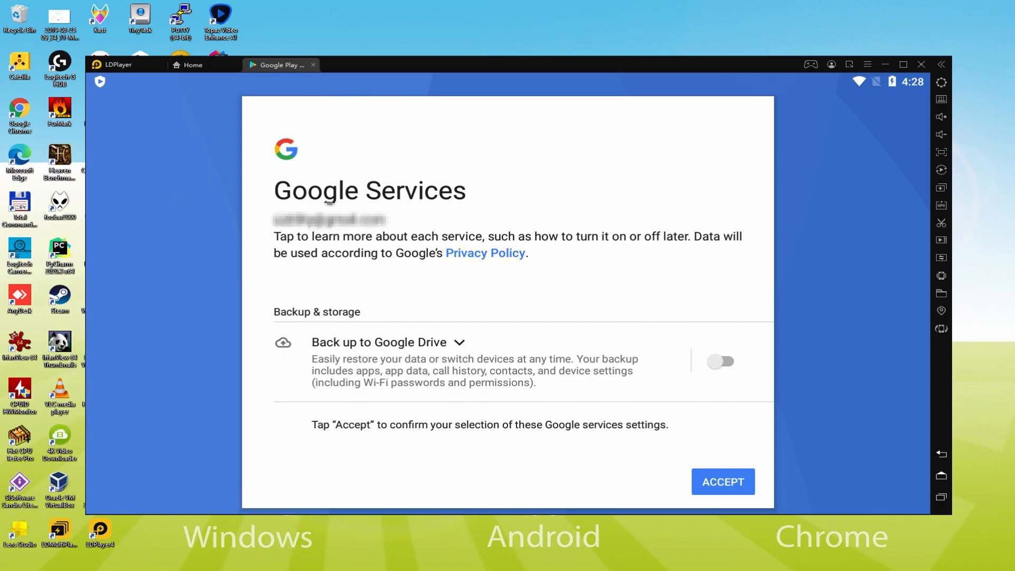
click(722, 483)
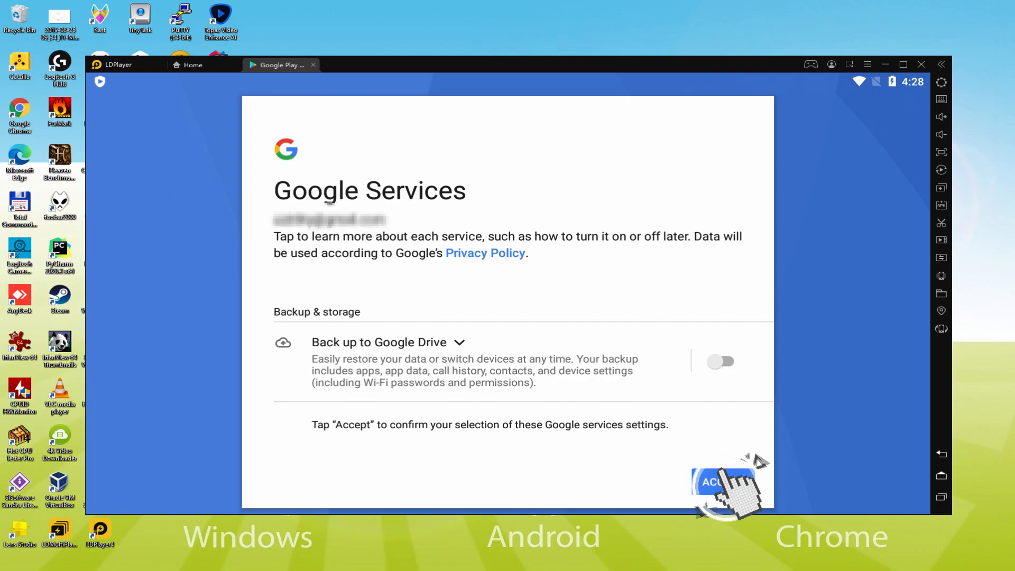
click(724, 482)
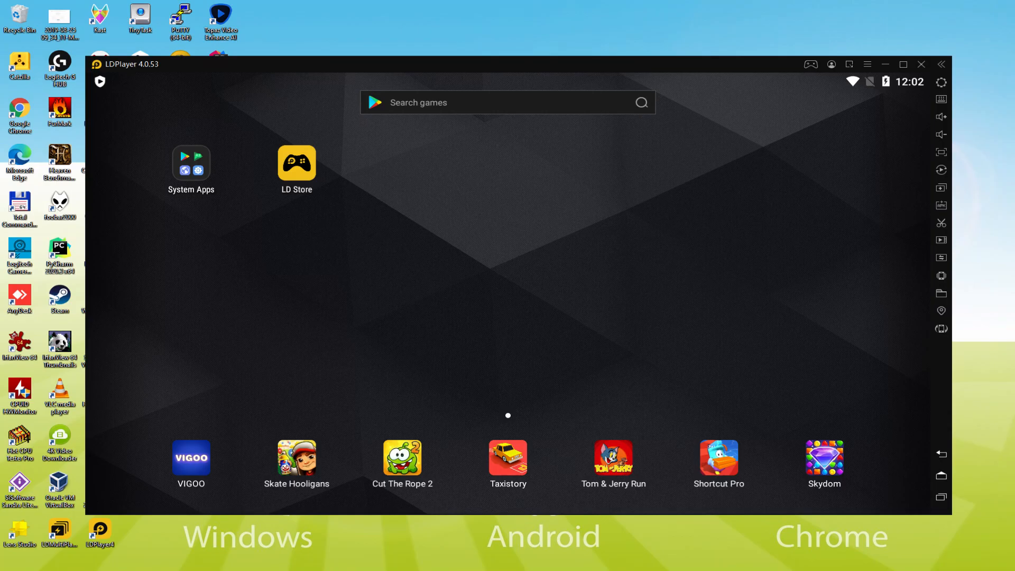
Reopen the Play Store from System Apps, now signed in.
click(192, 163)
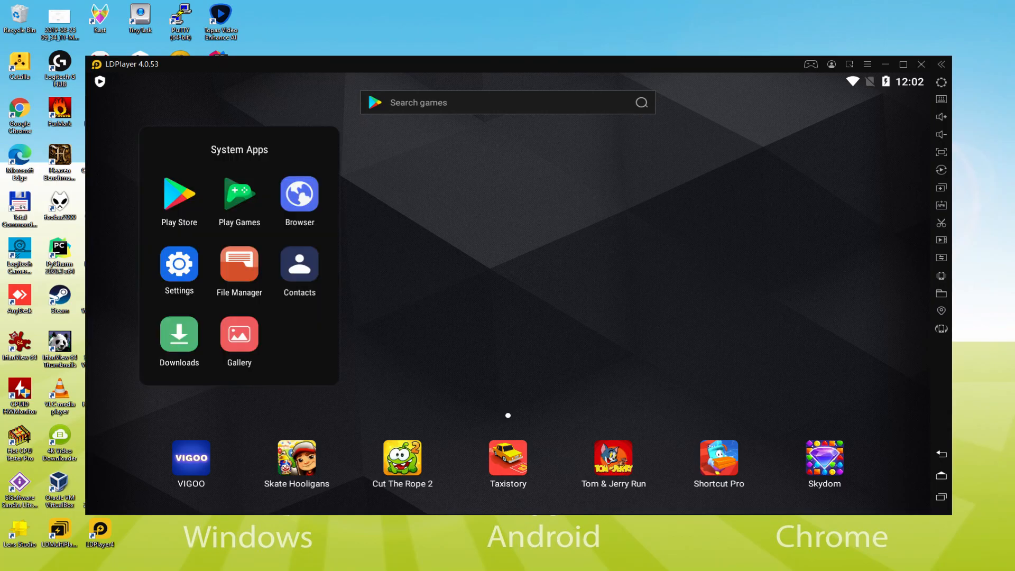
click(178, 194)
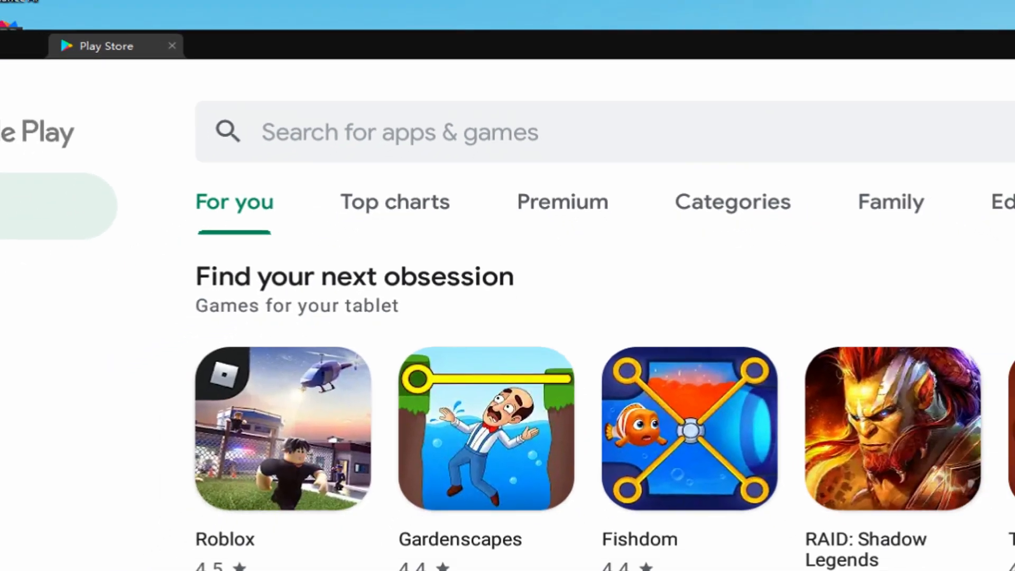
Search the Play Store for 'summoners war' and install it from the first result.
text(summoners war)
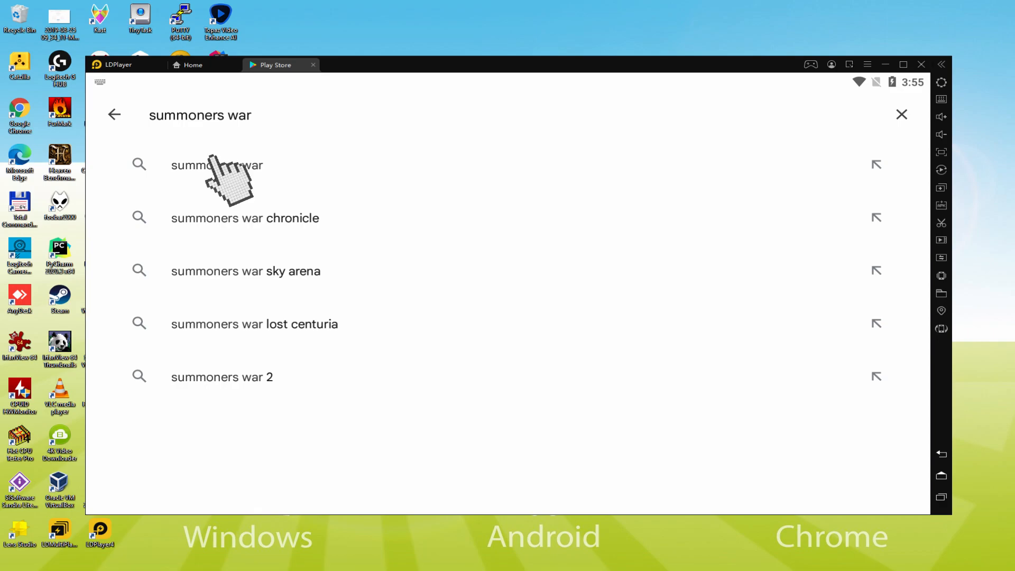
click(217, 165)
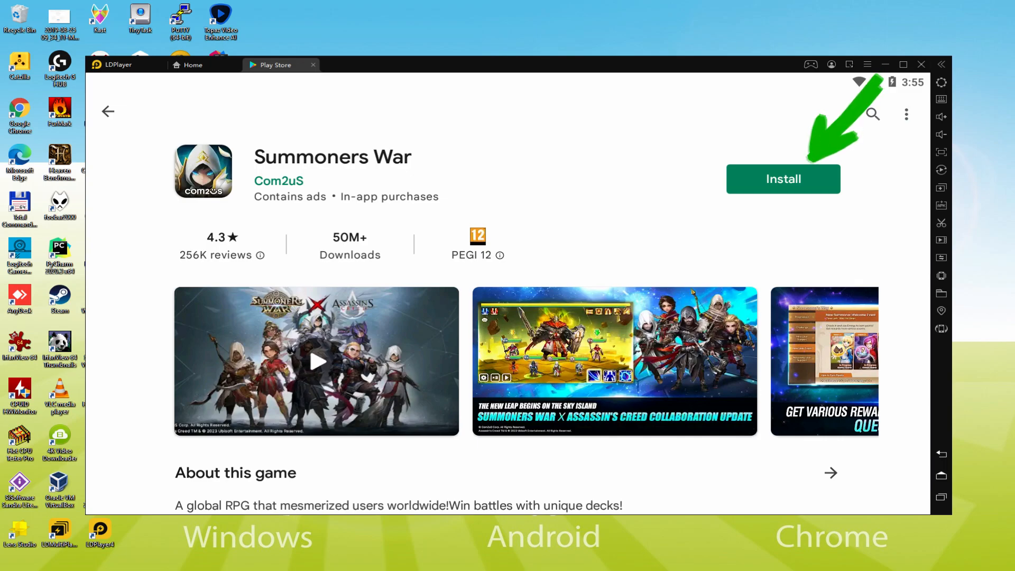
click(782, 179)
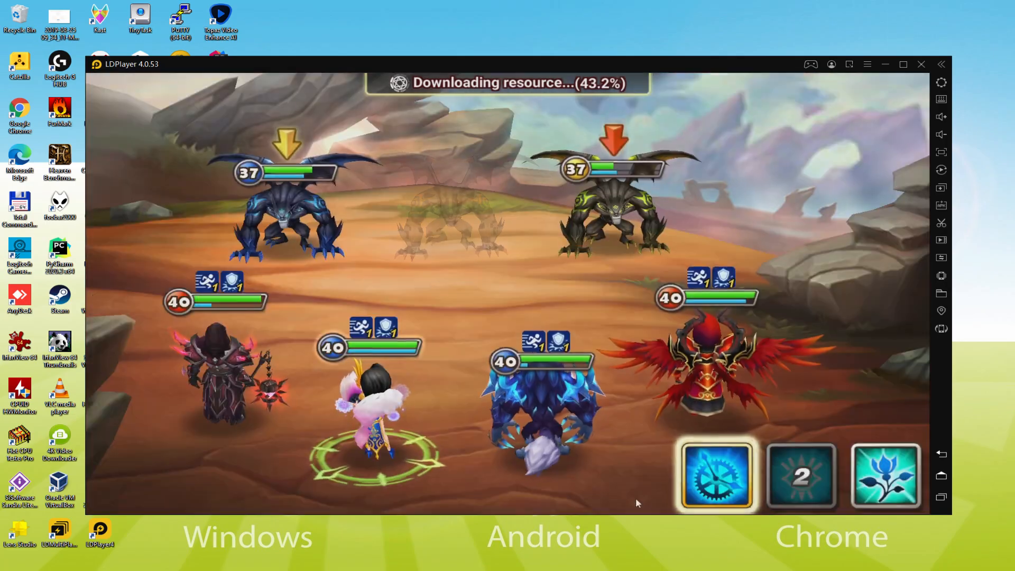
Advance Summoners War's opening battle while its resources download.
click(887, 476)
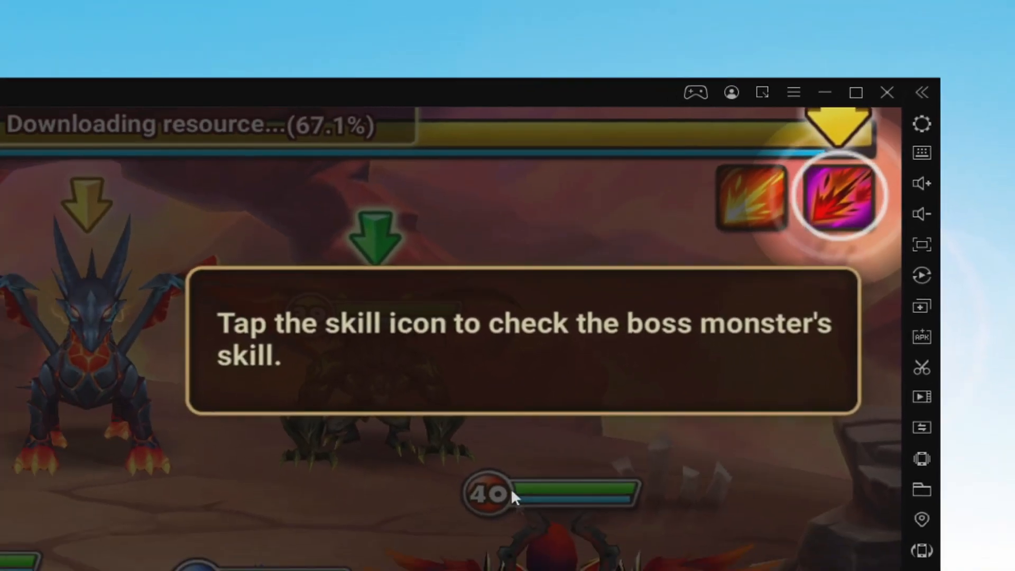
Check the boss monster's skill, attack an enemy with Deadly Wave, and dismiss the Sanctuary tip.
click(838, 197)
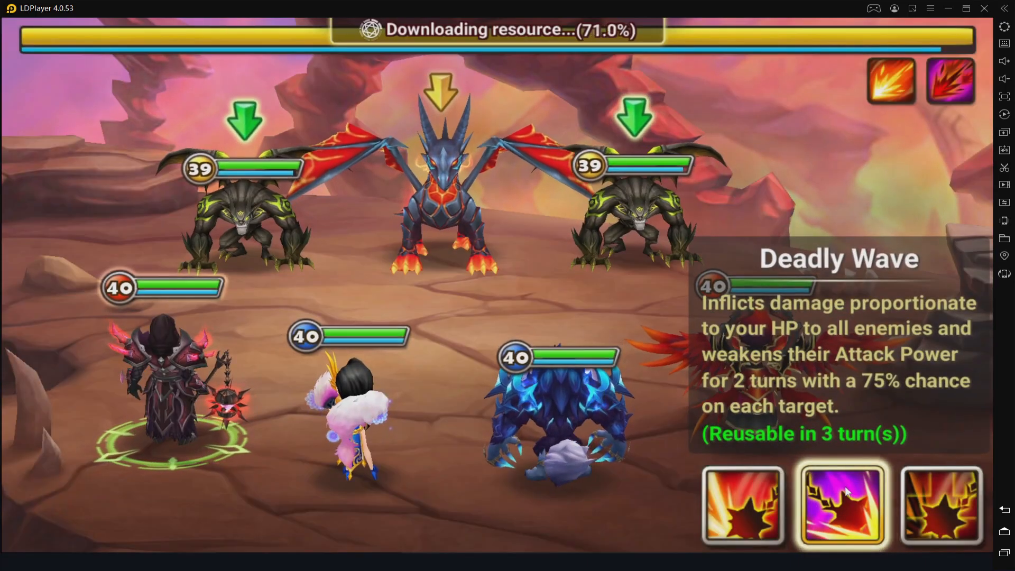
click(841, 506)
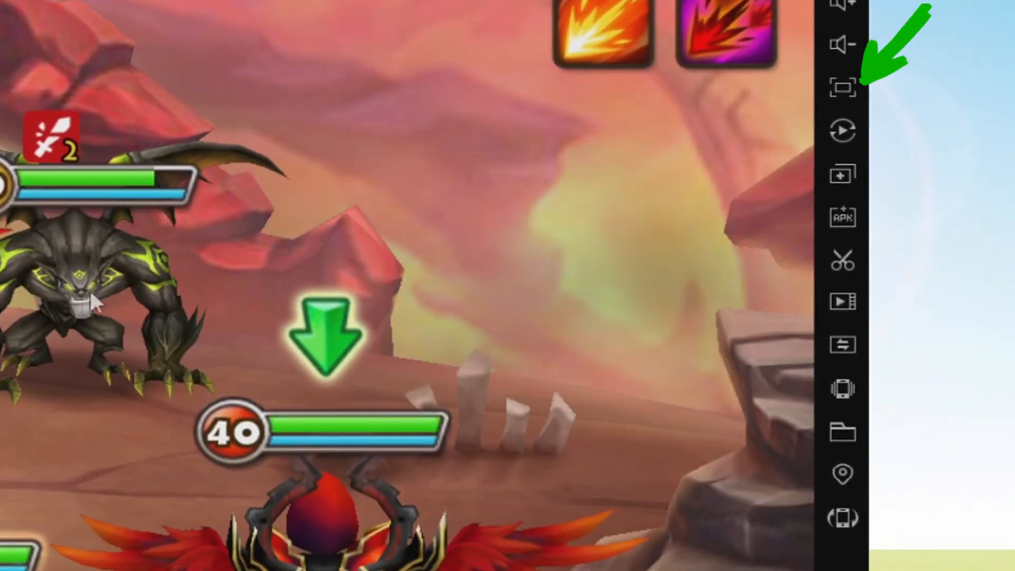
click(843, 86)
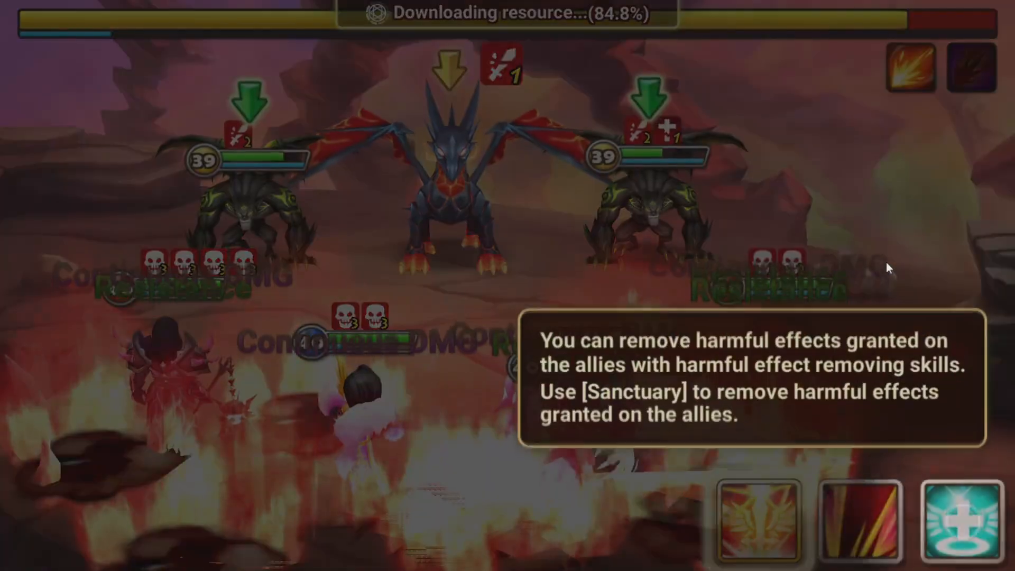
click(961, 521)
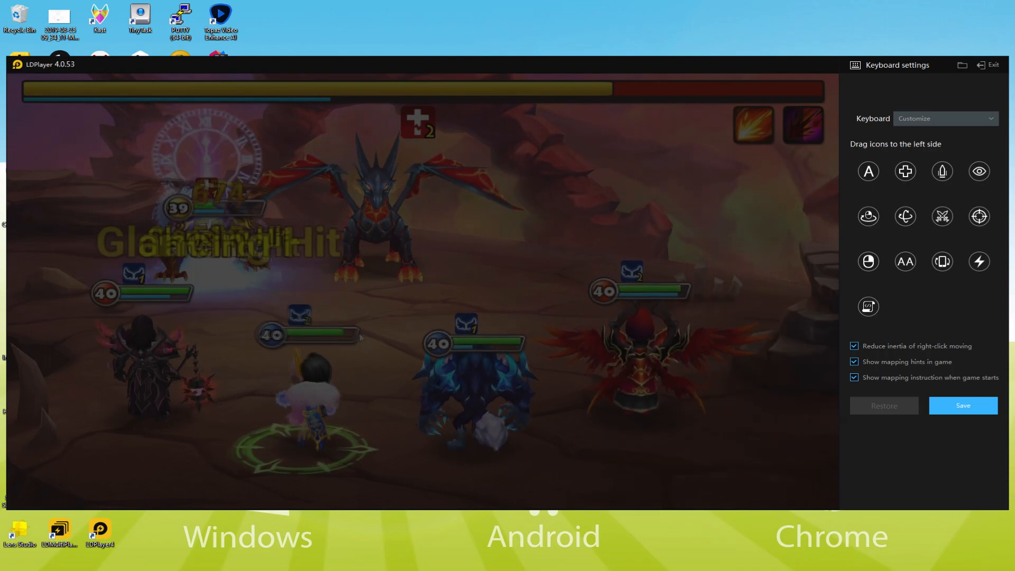
Leave the keymapping panel and attack with Heavenly Sword and the next monsters' skills until only the dragon remains.
click(989, 65)
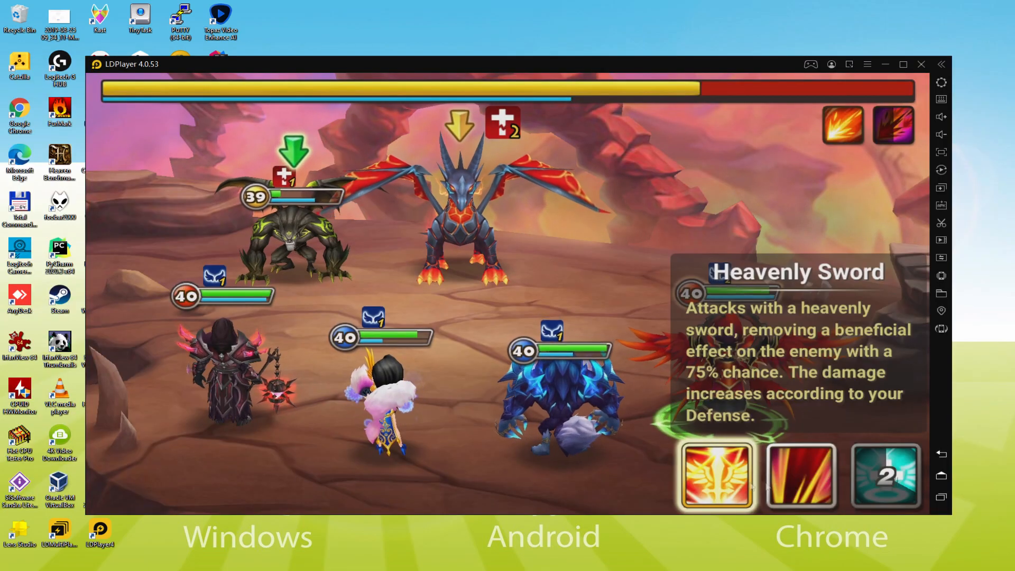
click(716, 476)
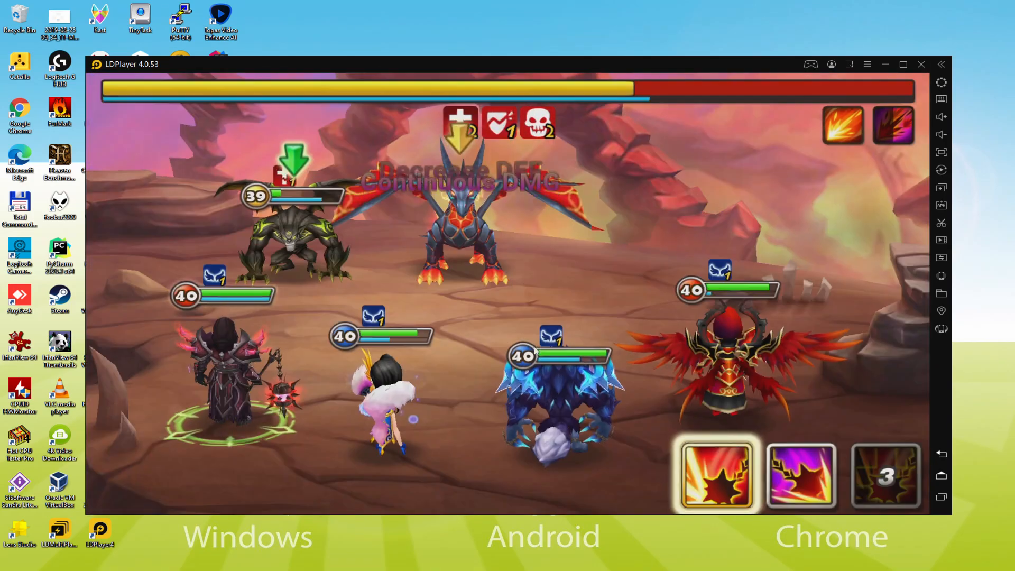
click(716, 476)
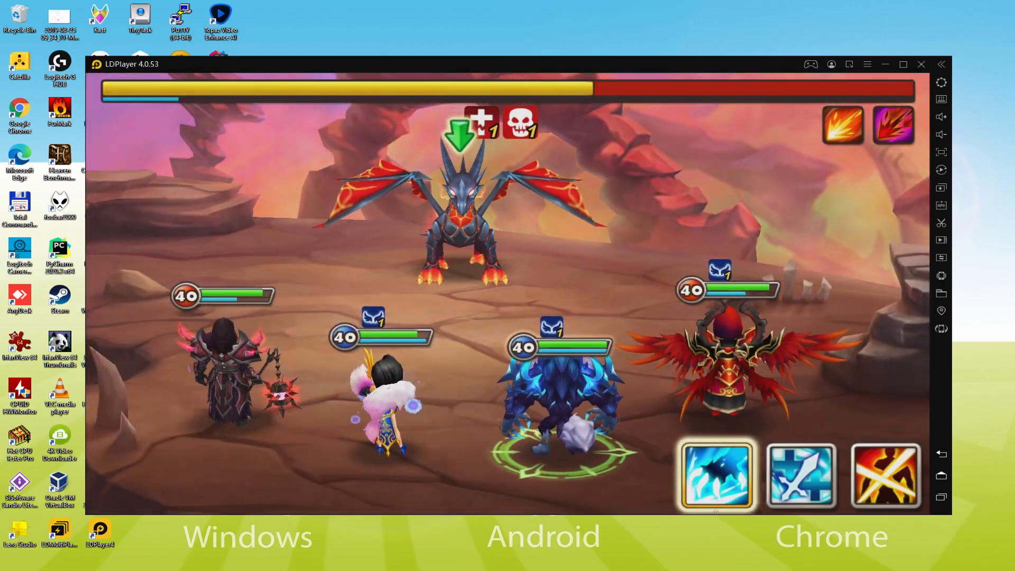
click(717, 476)
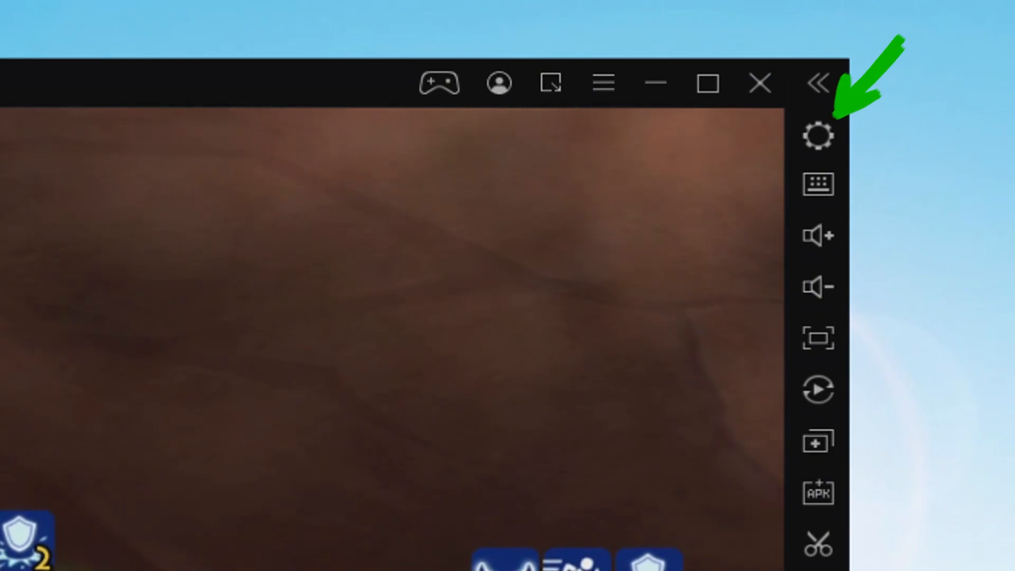
click(819, 134)
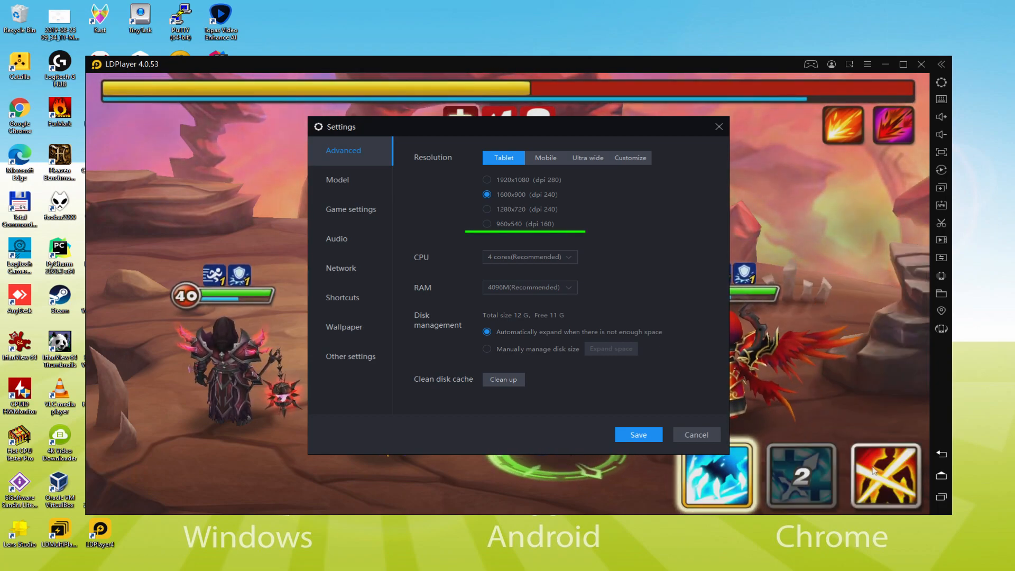
click(487, 223)
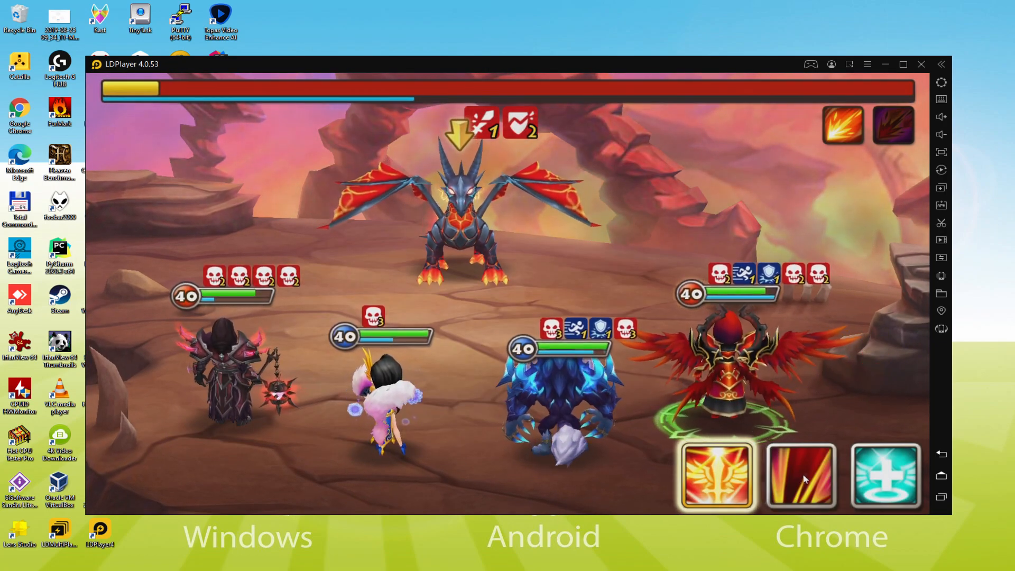
Attack the dragon with a skill and check the lava boss's Predicted Future skill.
click(800, 477)
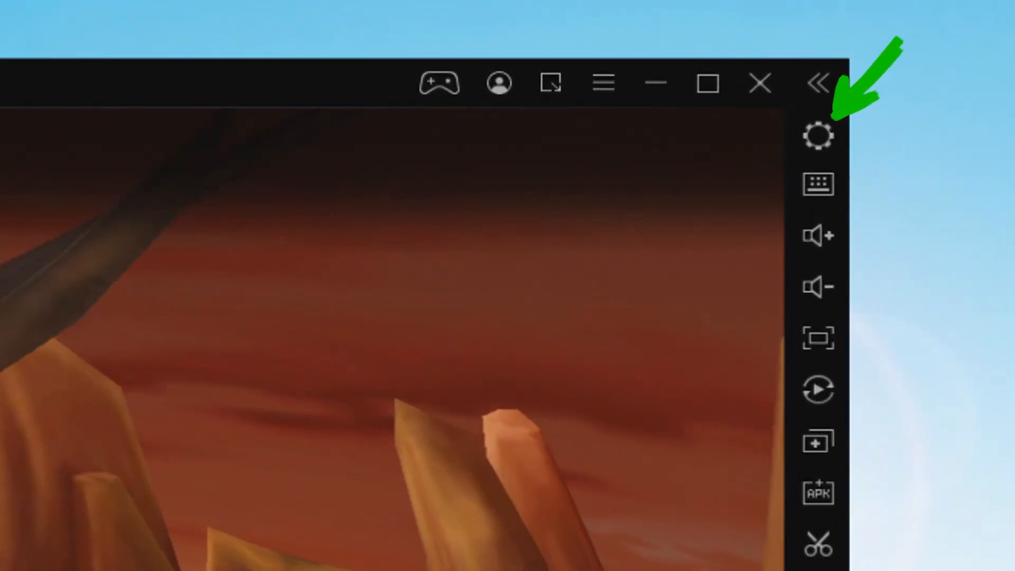
click(818, 135)
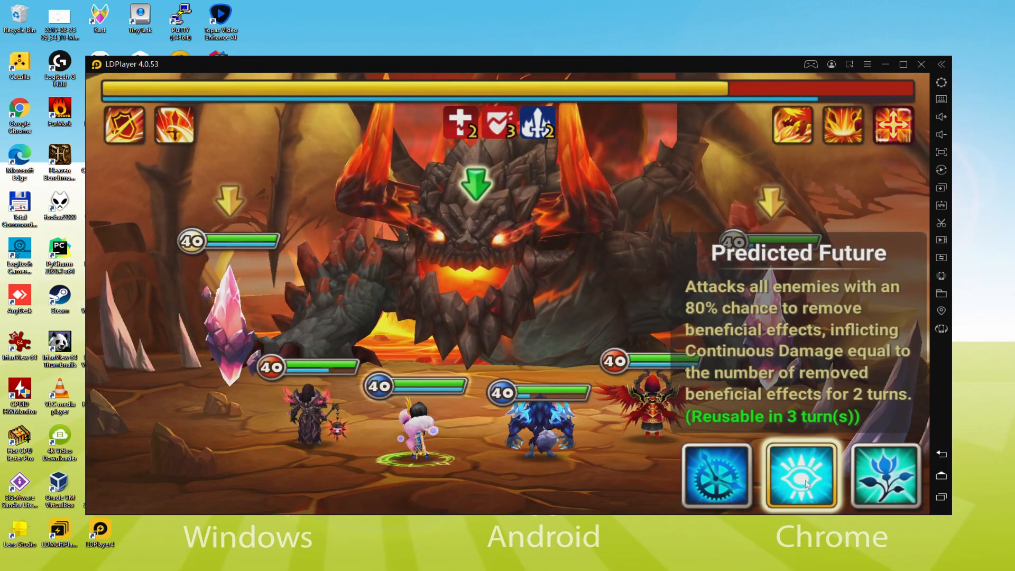
Use Predicted Future against the lava boss's minions and land a critical hit on an enemy.
click(801, 475)
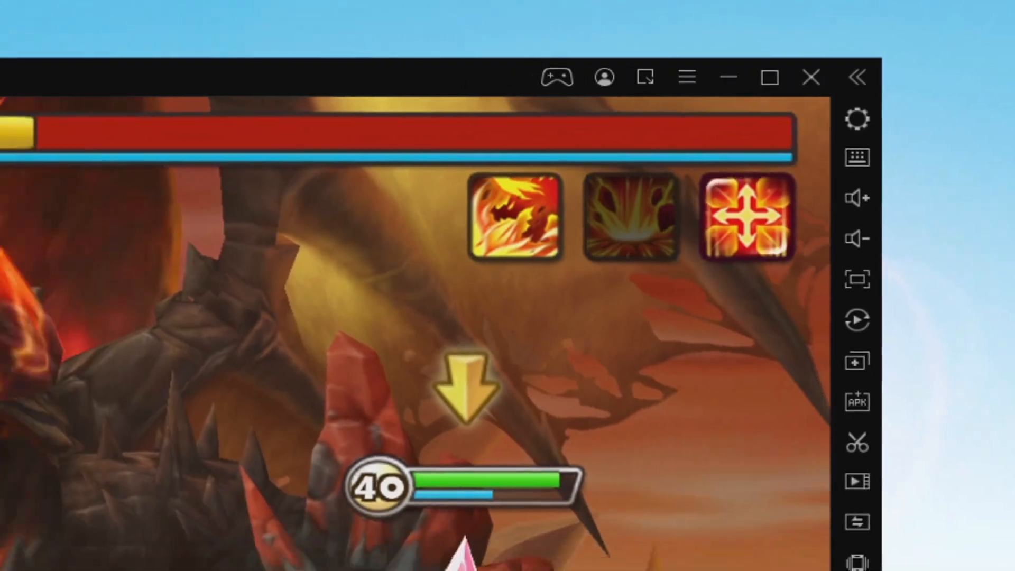
click(857, 120)
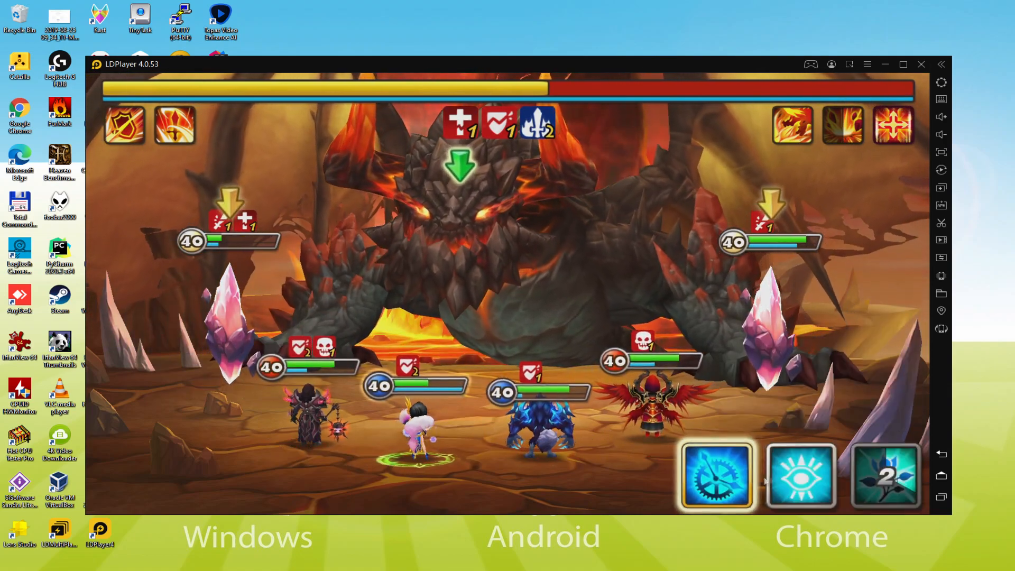
click(715, 476)
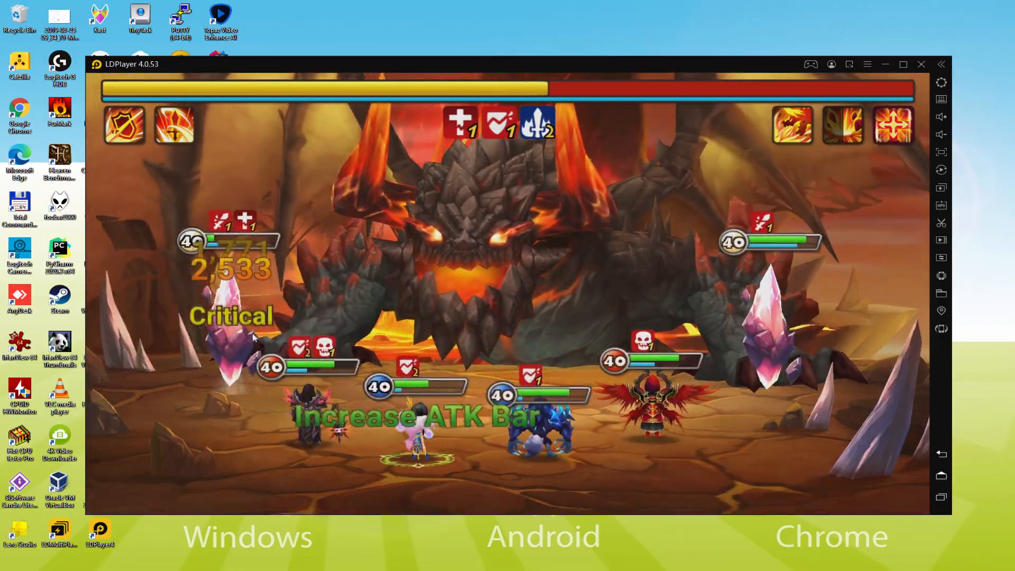